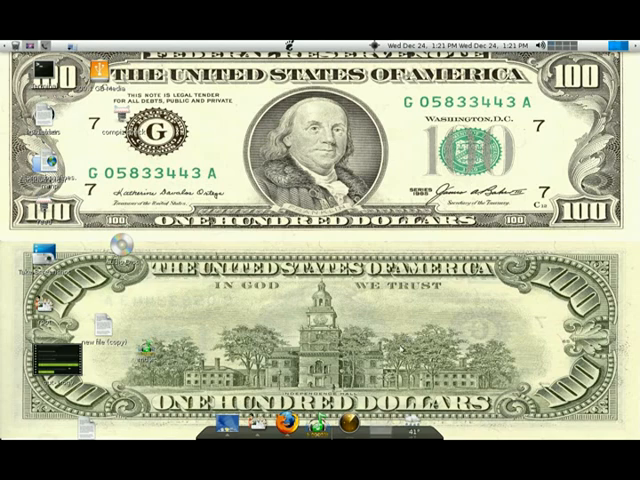
{"action": "mouse_move", "coordinate": [428, 332]}
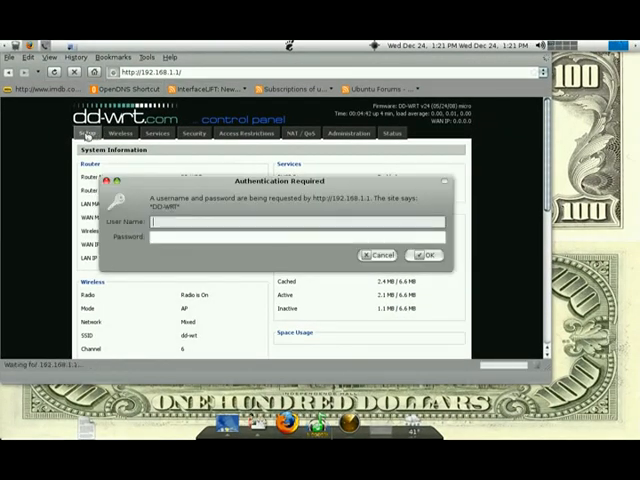
- Log in to the router as root with the password
{"action": "left_click", "coordinate": [290, 224]}
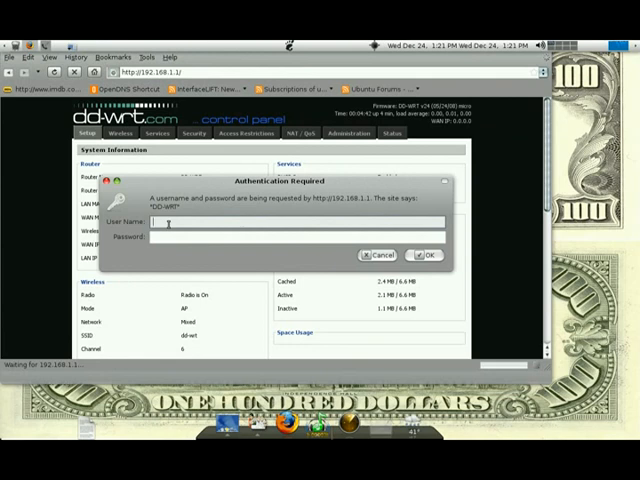
{"action": "type", "text": "root"}
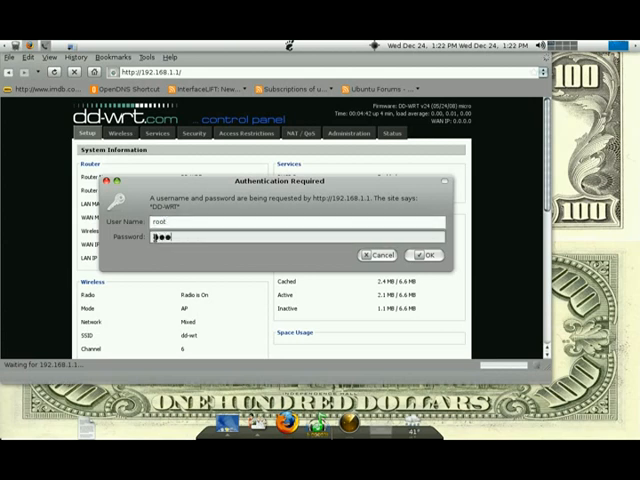
{"action": "type", "text": "**"}
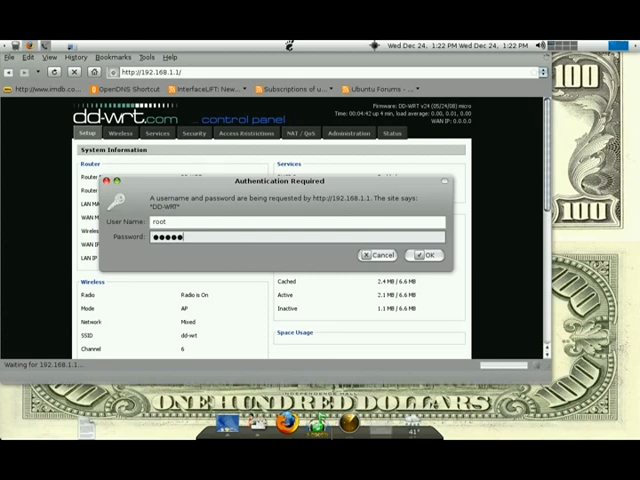
{"action": "left_click", "coordinate": [429, 255]}
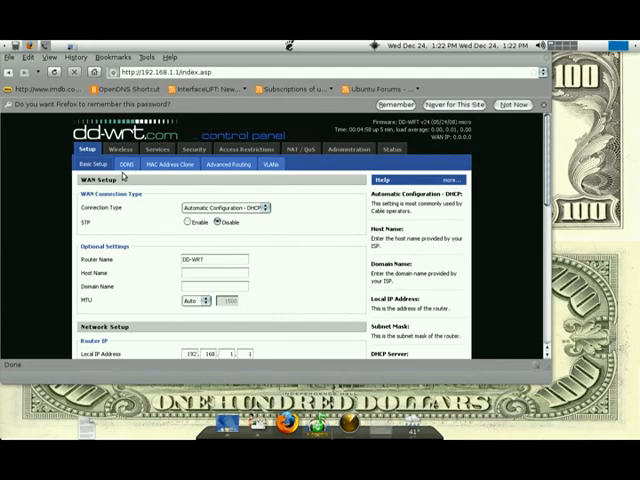
{"action": "mouse_move", "coordinate": [125, 156]}
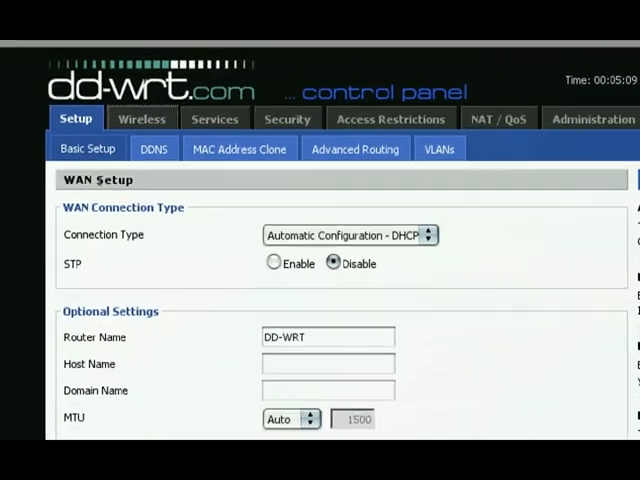
- Change the Local IP Address third octet to 9 (192.168.9.1) and apply the settings
{"action": "scroll", "scroll_direction": "down", "scroll_amount": 3}
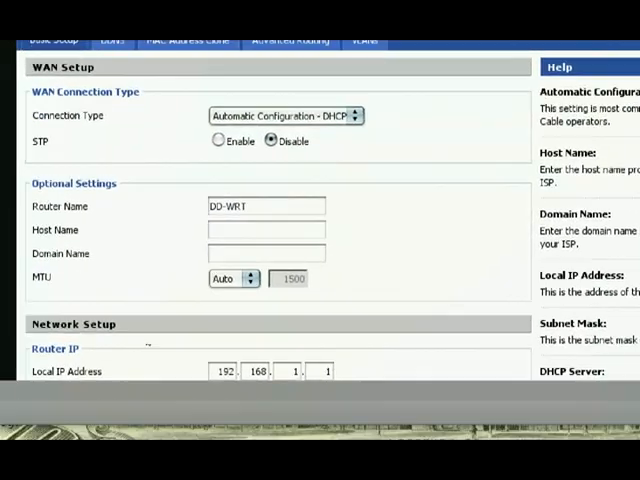
{"action": "scroll", "scroll_direction": "down", "scroll_amount": 3}
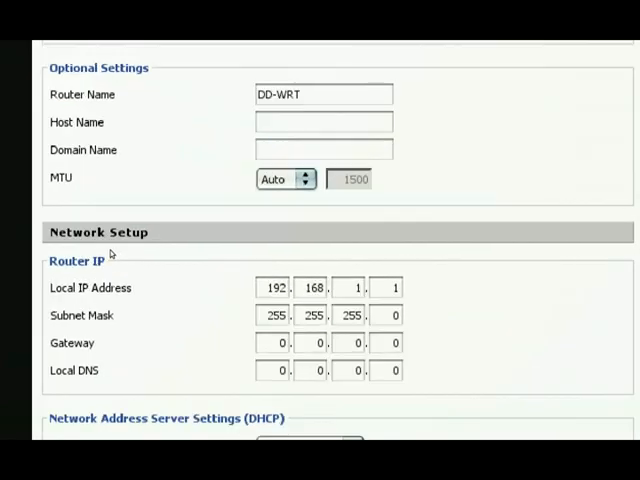
{"action": "scroll", "scroll_direction": "down", "scroll_amount": 3}
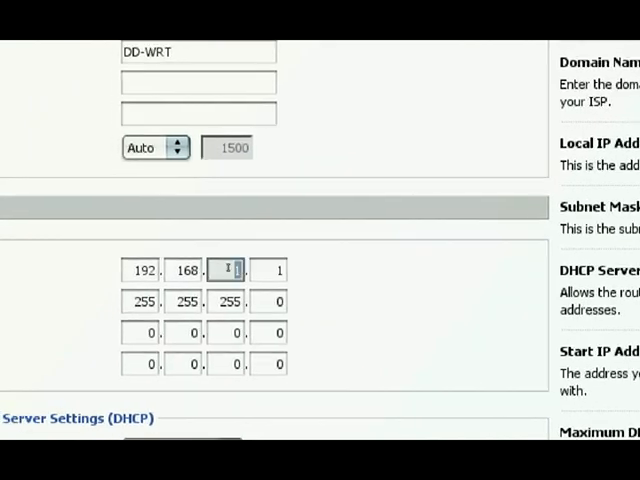
{"action": "type", "text": "9"}
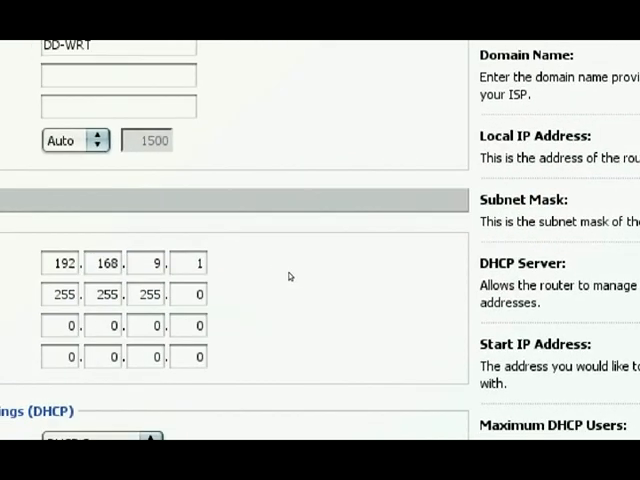
{"action": "scroll", "scroll_direction": "down", "scroll_amount": 3}
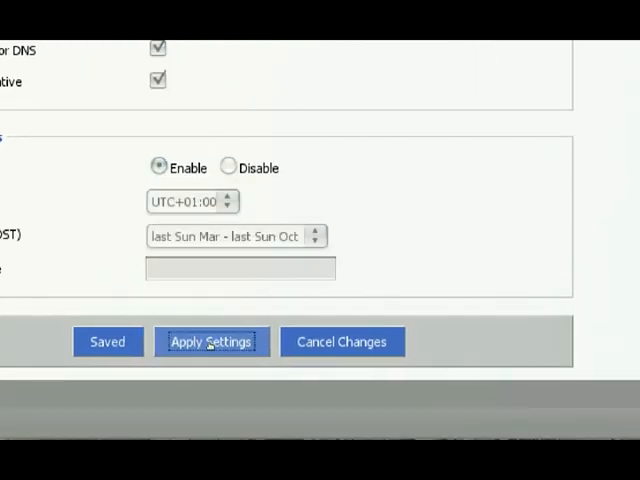
{"action": "left_click", "coordinate": [211, 341]}
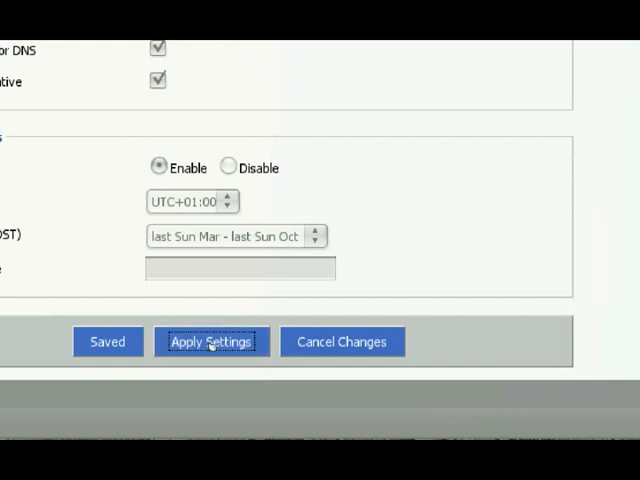
{"action": "left_click", "coordinate": [210, 341]}
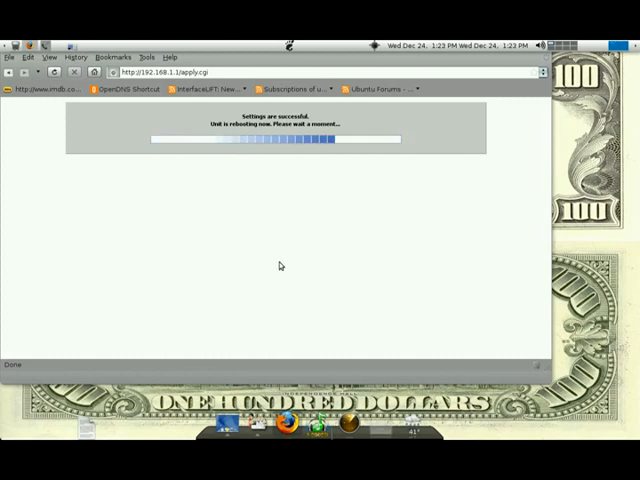
{"action": "mouse_move", "coordinate": [345, 334]}
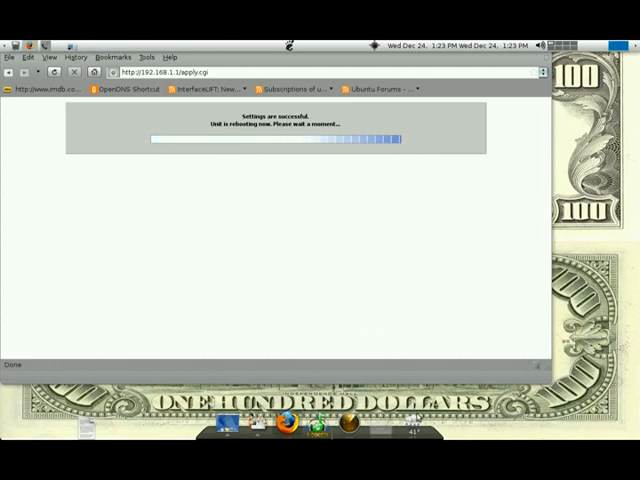
{"action": "mouse_move", "coordinate": [271, 238]}
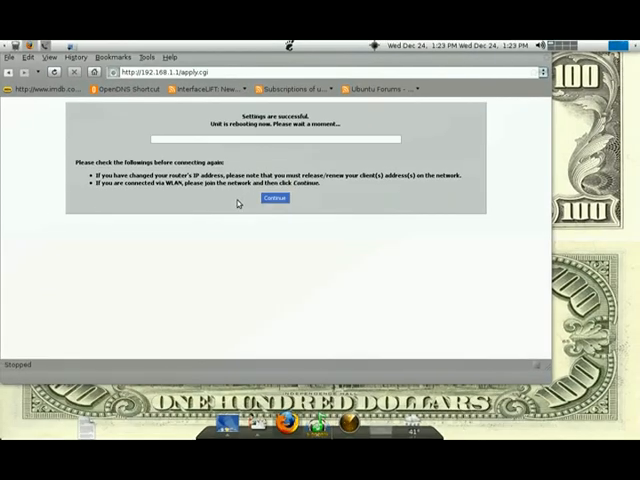
- Continue past the reboot screen to reconnect to the router at 192.168.9.1
{"action": "left_click", "coordinate": [273, 198]}
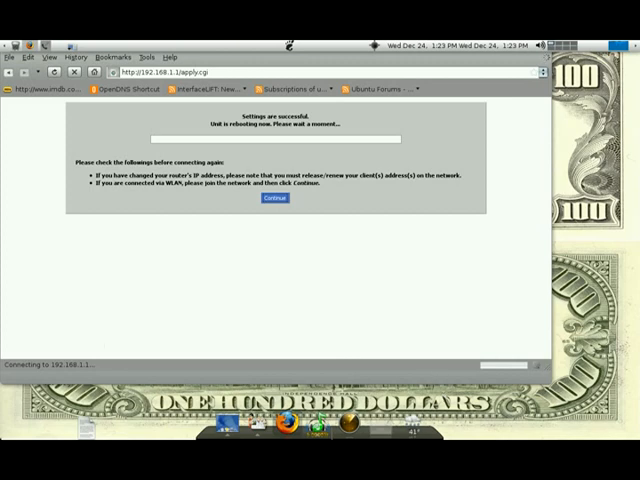
{"action": "left_click", "coordinate": [272, 197]}
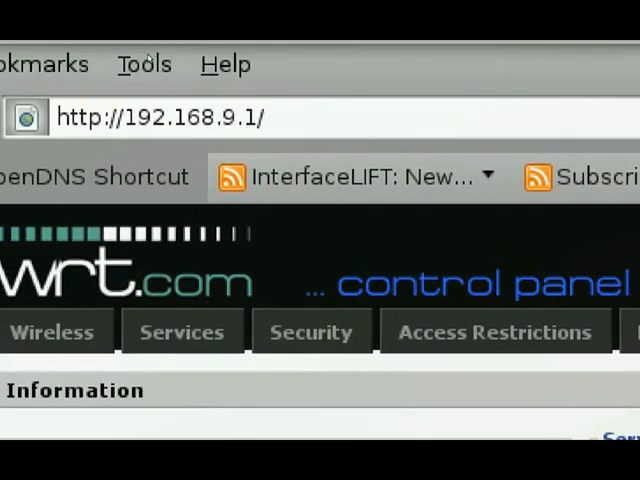
- Open the Wireless section at 192.168.9.1 and sign back in as root
{"action": "scroll", "scroll_direction": "down", "scroll_amount": 3}
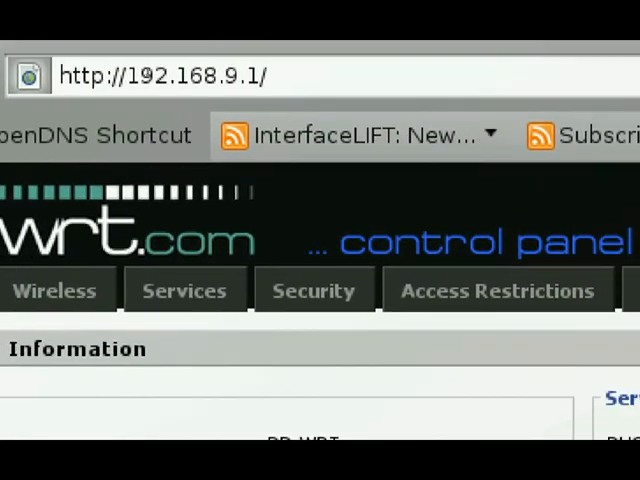
{"action": "scroll", "scroll_direction": "down", "scroll_amount": 3}
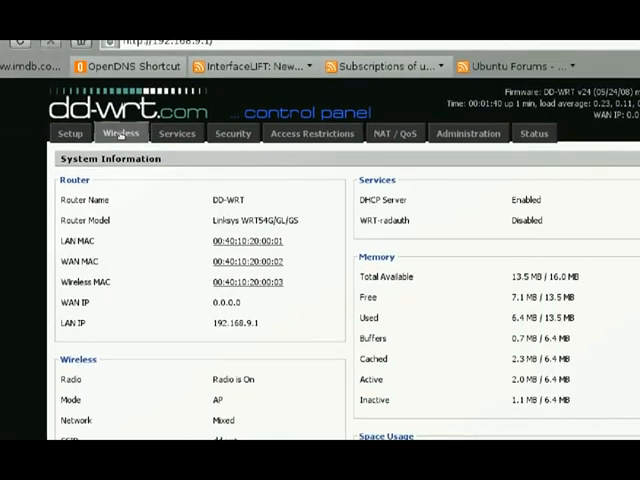
{"action": "left_click", "coordinate": [120, 133]}
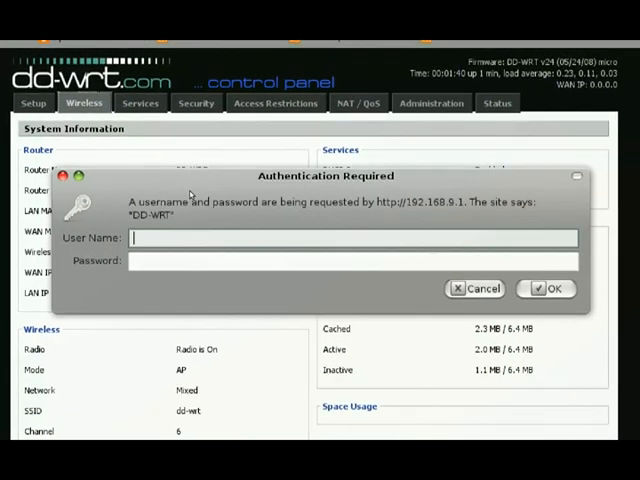
{"action": "type", "text": "r"}
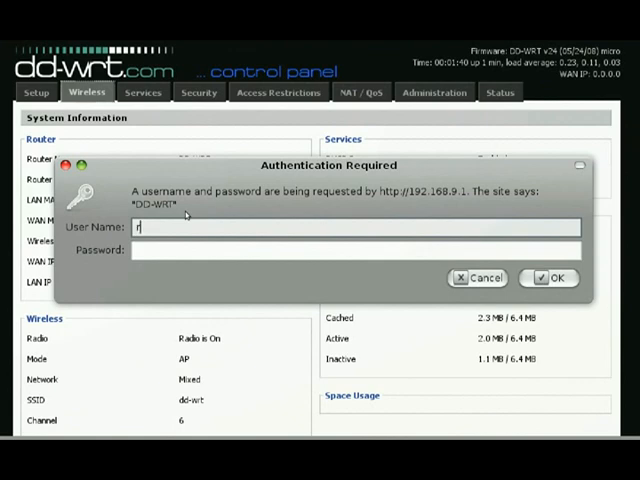
{"action": "type", "text": "oot"}
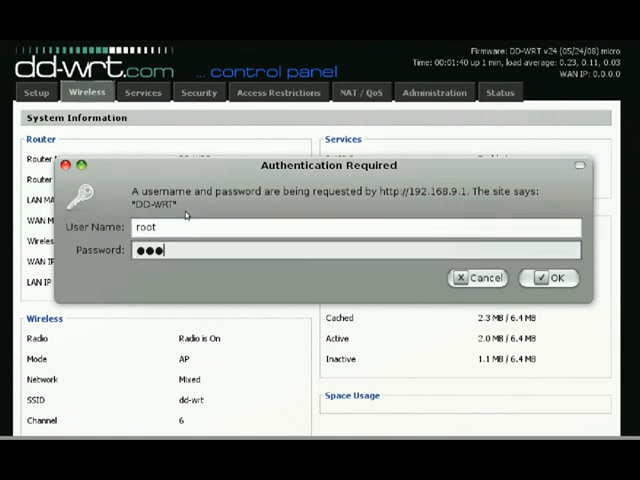
{"action": "left_click", "coordinate": [557, 278]}
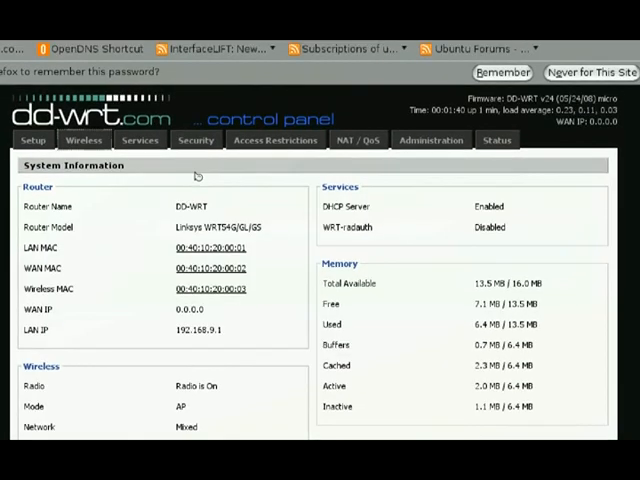
{"action": "left_click", "coordinate": [83, 140]}
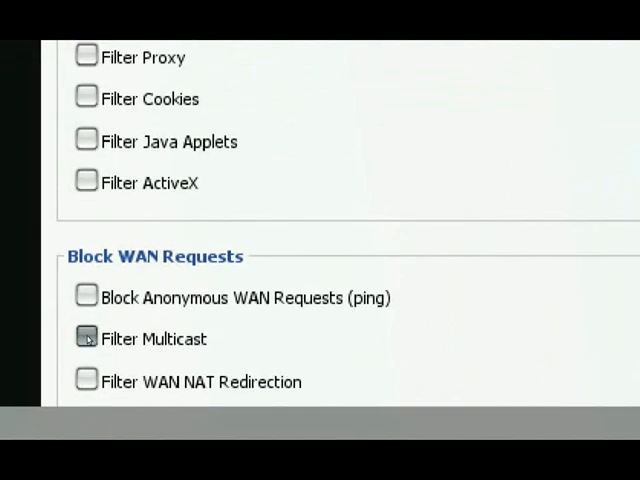
- Scroll up the Security firewall page to review SPI Firewall and filter options
{"action": "scroll", "scroll_direction": "up", "scroll_amount": 3}
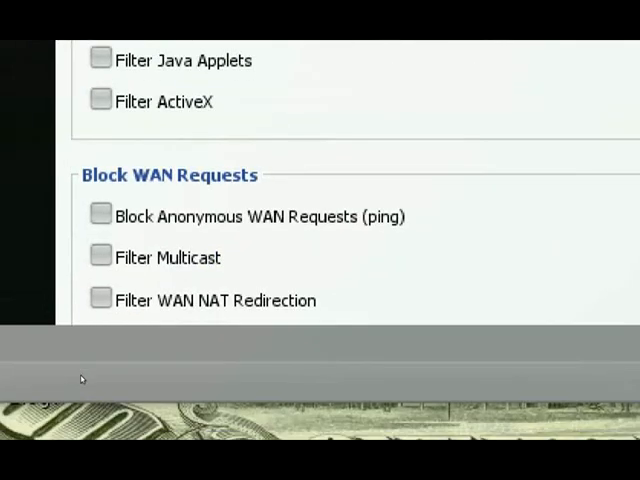
{"action": "scroll", "scroll_direction": "up", "scroll_amount": 3}
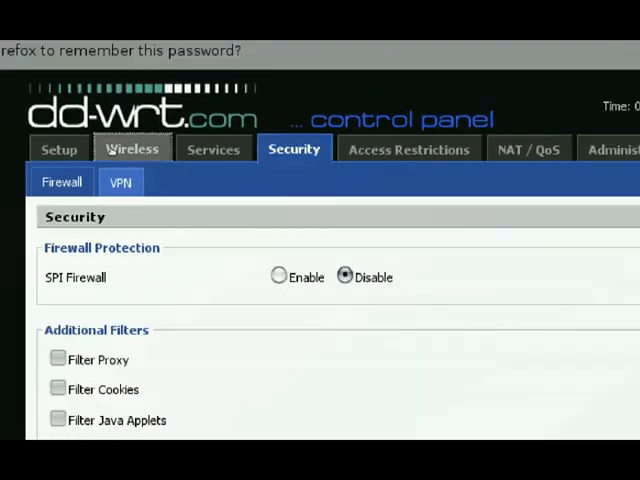
- Set wl0's Wireless Mode to Repeater and list the network modes, keeping Mixed
{"action": "left_click", "coordinate": [132, 148]}
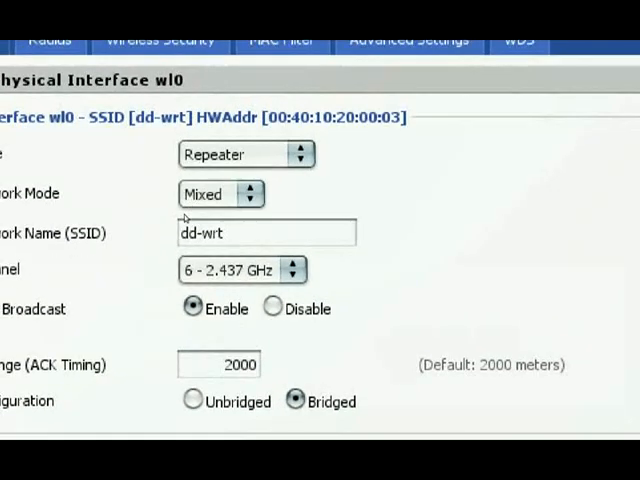
{"action": "scroll", "scroll_direction": "left", "scroll_amount": 3}
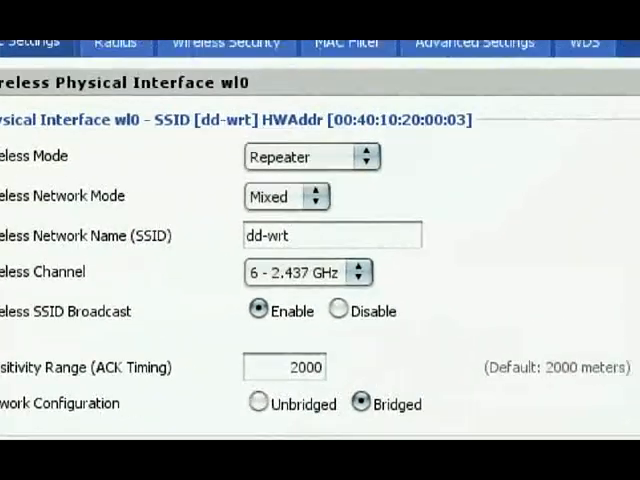
{"action": "left_click", "coordinate": [180, 208]}
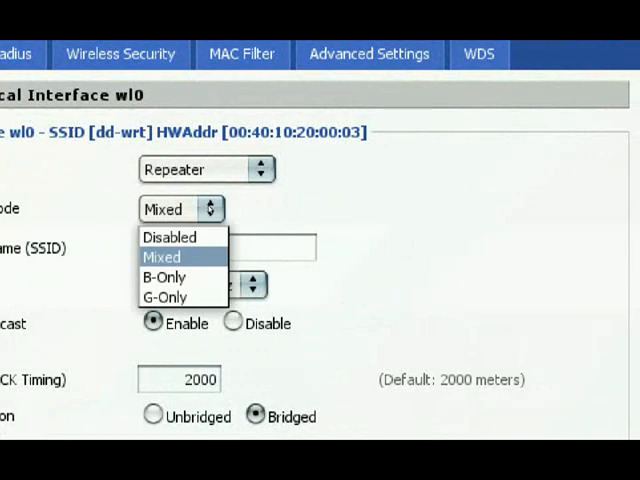
{"action": "mouse_move", "coordinate": [186, 232]}
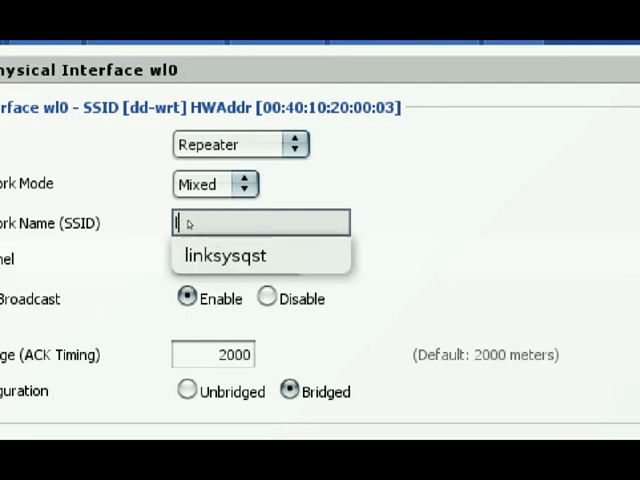
- Enter the SSID linksysqst and add the virtual interface wl0.1
{"action": "type", "text": "links"}
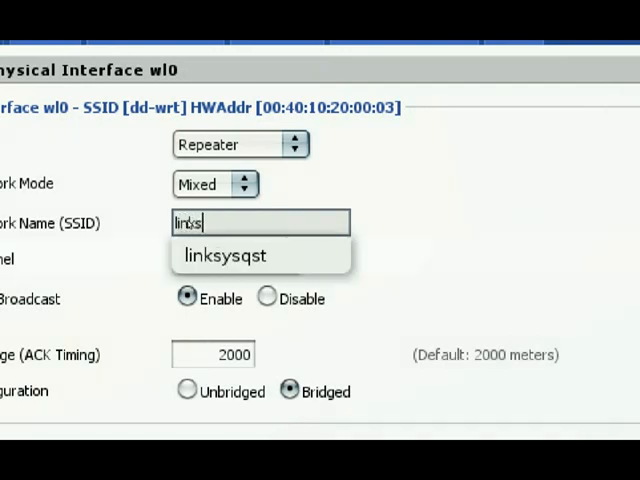
{"action": "type", "text": "ys"}
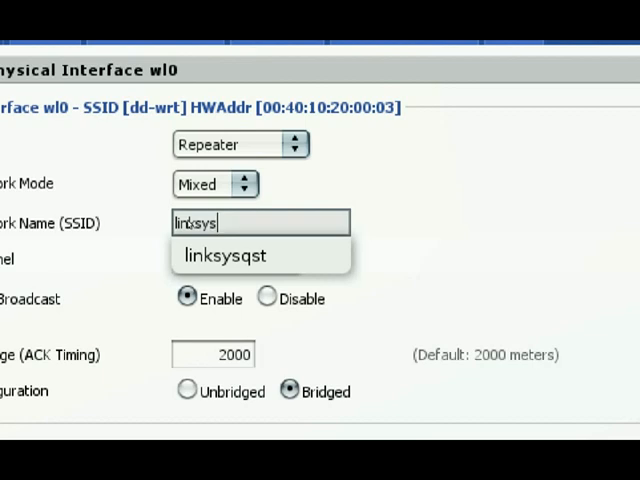
{"action": "type", "text": "qst"}
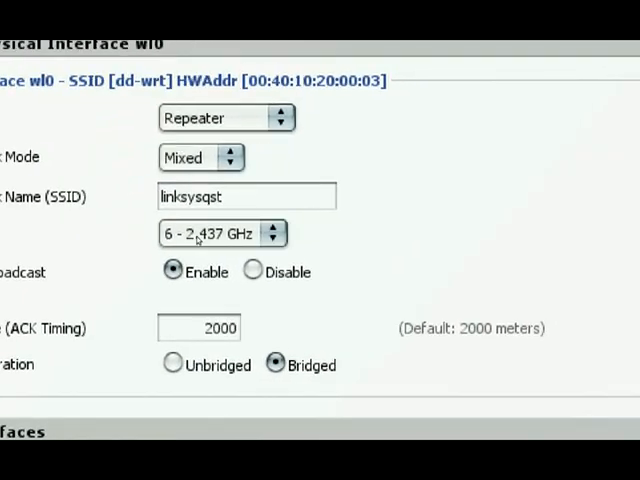
{"action": "left_click", "coordinate": [270, 233]}
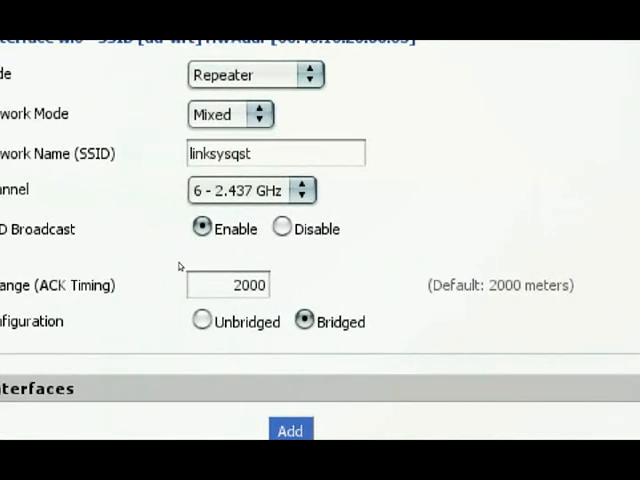
{"action": "scroll", "scroll_direction": "down", "scroll_amount": 3}
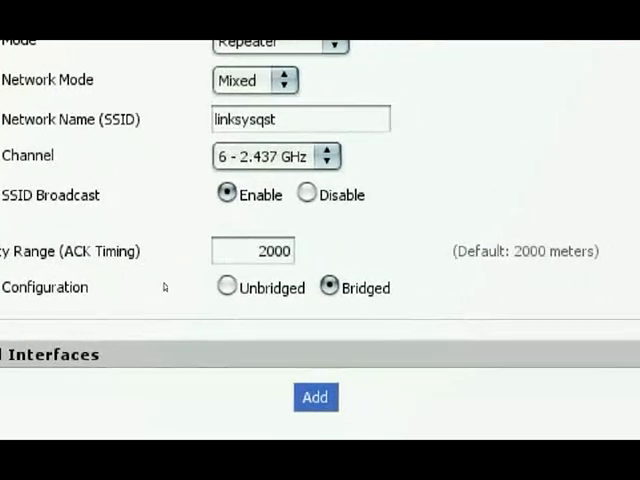
{"action": "scroll", "scroll_direction": "down", "scroll_amount": 3}
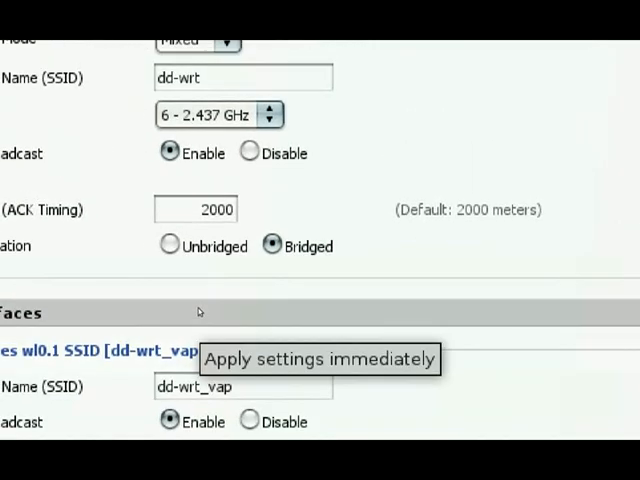
- Name the wl0.1 interface mikesrepeater by picking it from autocomplete
{"action": "scroll", "scroll_direction": "down", "scroll_amount": 3}
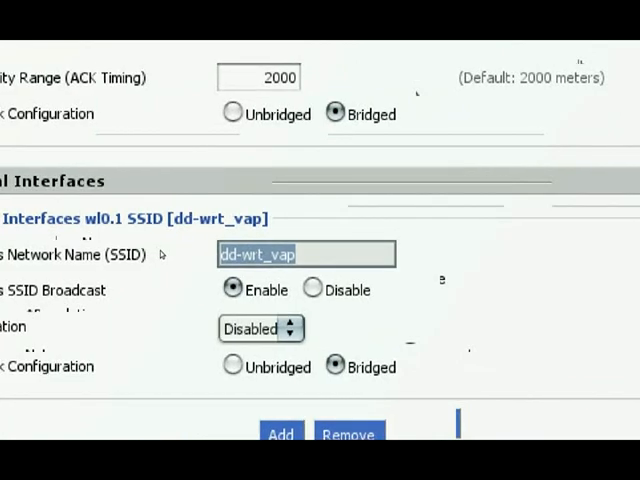
{"action": "type", "text": "mik"}
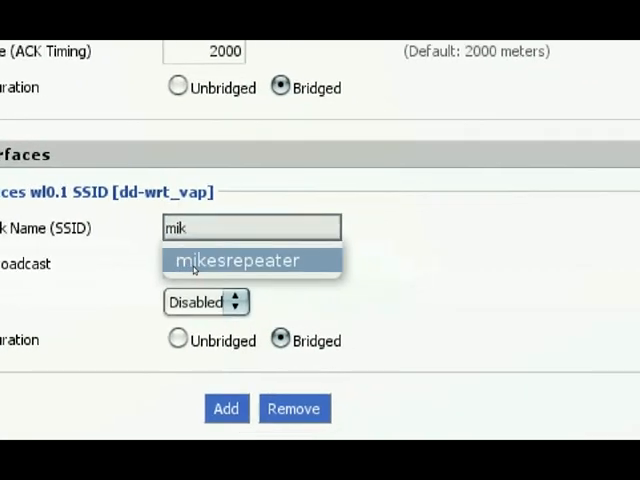
{"action": "left_click", "coordinate": [251, 260]}
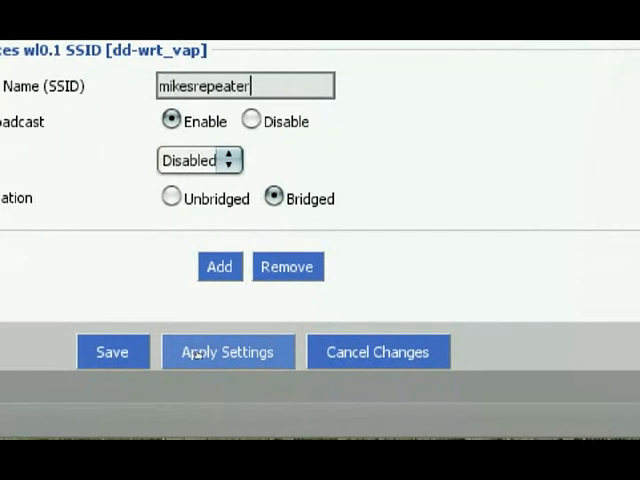
- Apply the Wireless page settings, saving wl0.1 with SSID mikesrepeater
{"action": "left_click", "coordinate": [111, 351]}
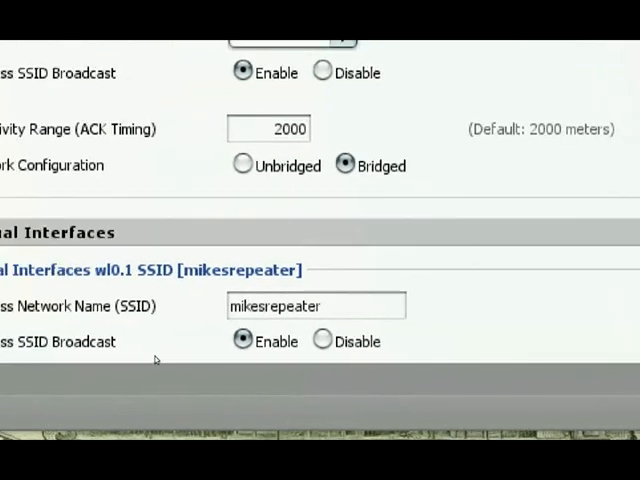
{"action": "scroll", "scroll_direction": "up", "scroll_amount": 3}
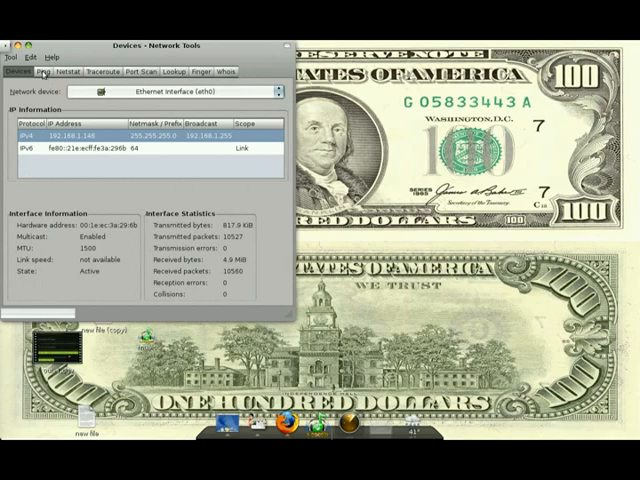
- Ping 192.168.1.1 in Network Tools using an address from history, then ping again
{"action": "left_click", "coordinate": [46, 72]}
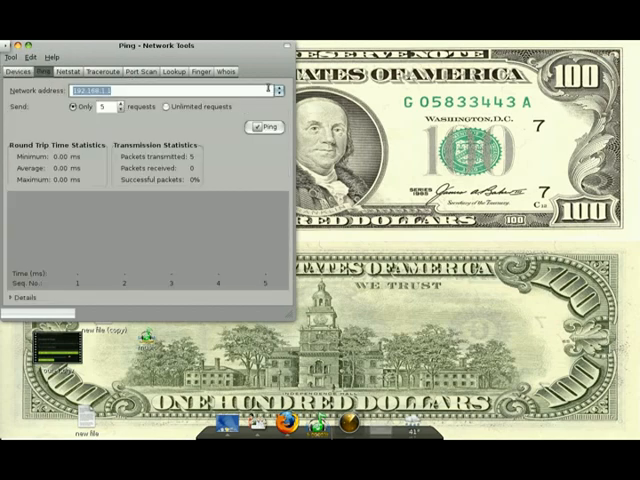
{"action": "left_click", "coordinate": [272, 89]}
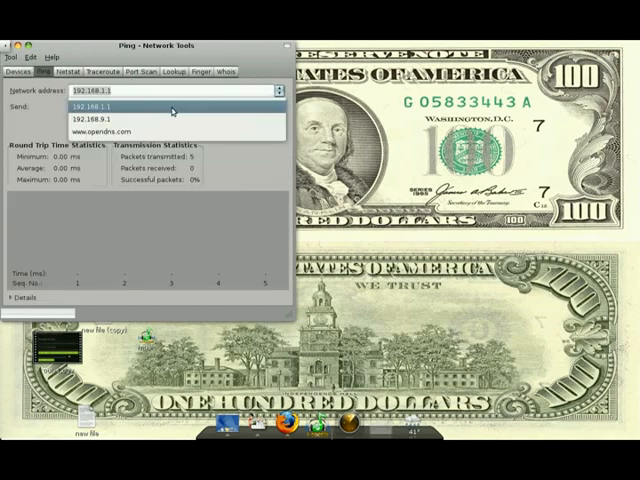
{"action": "left_click", "coordinate": [100, 116]}
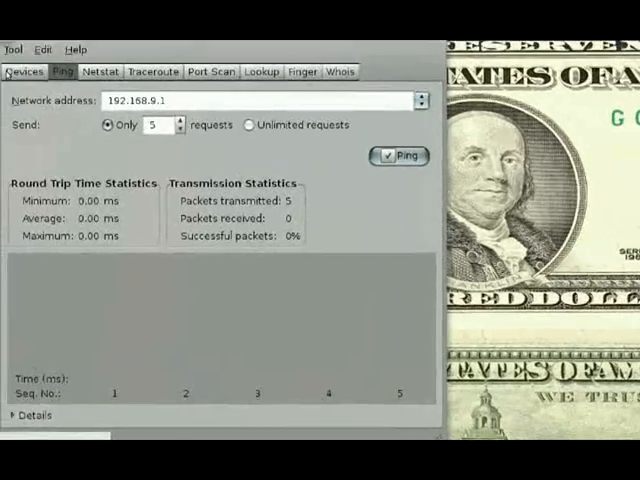
{"action": "left_click", "coordinate": [398, 156]}
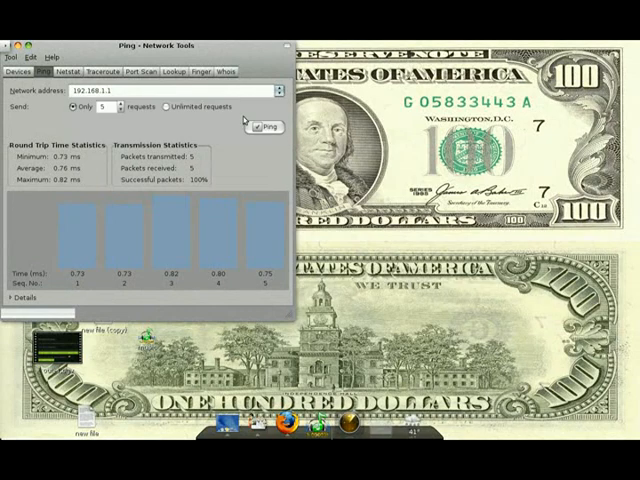
{"action": "left_click", "coordinate": [263, 127]}
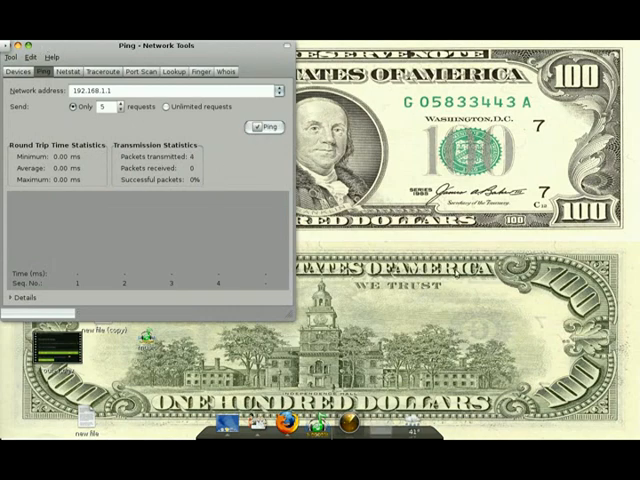
{"action": "mouse_move", "coordinate": [440, 295]}
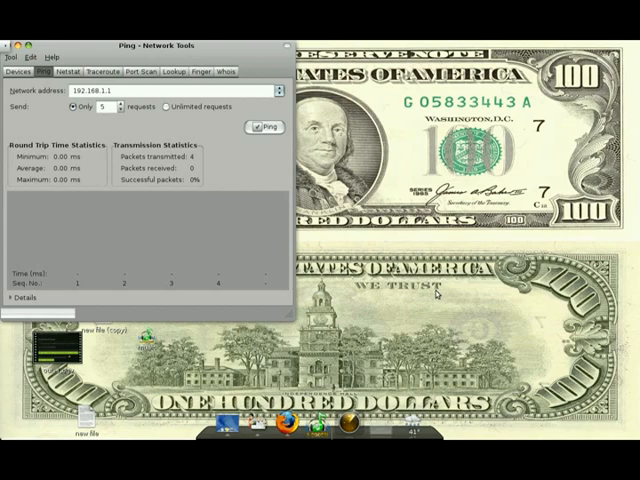
{"action": "mouse_move", "coordinate": [466, 292]}
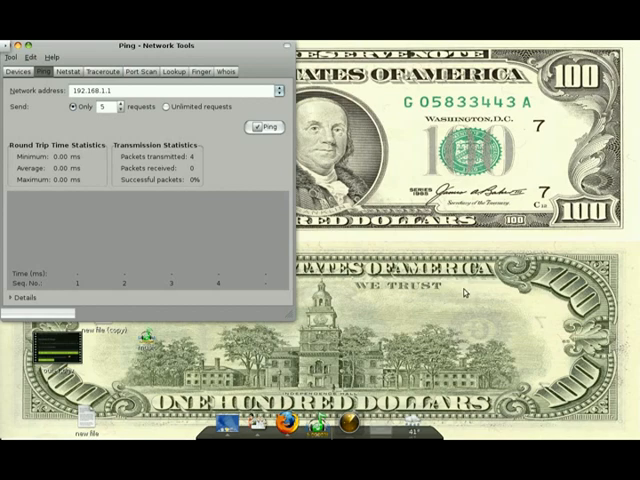